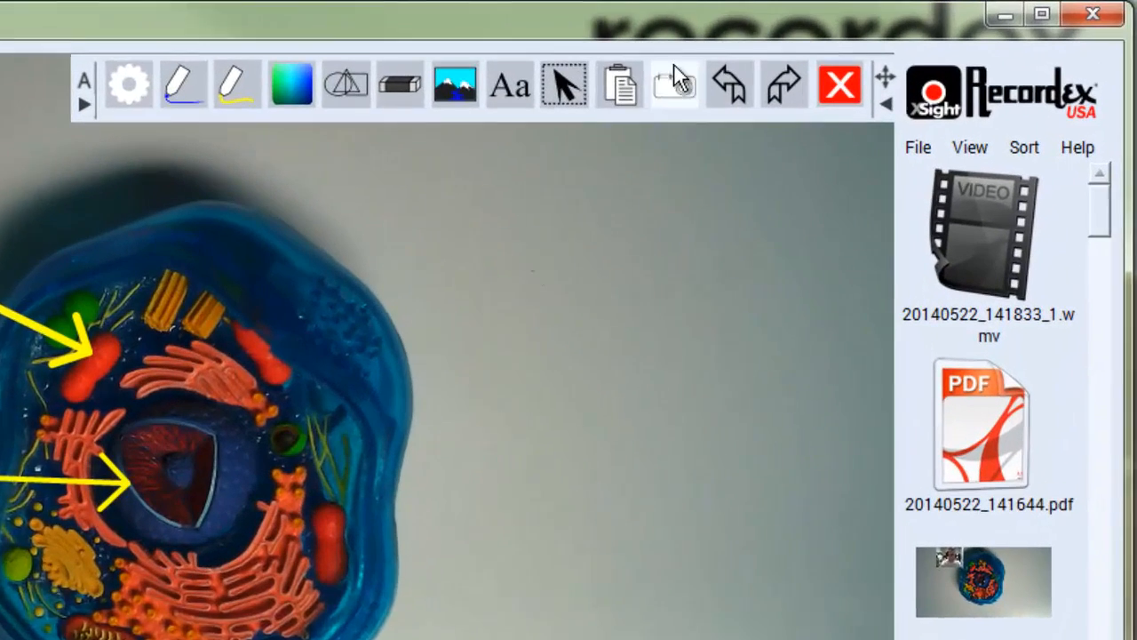
Show the capture modes: Capture Page, Rectangle Selection and Freehand Selection.
{"action": "left_click", "coordinate": [673, 86]}
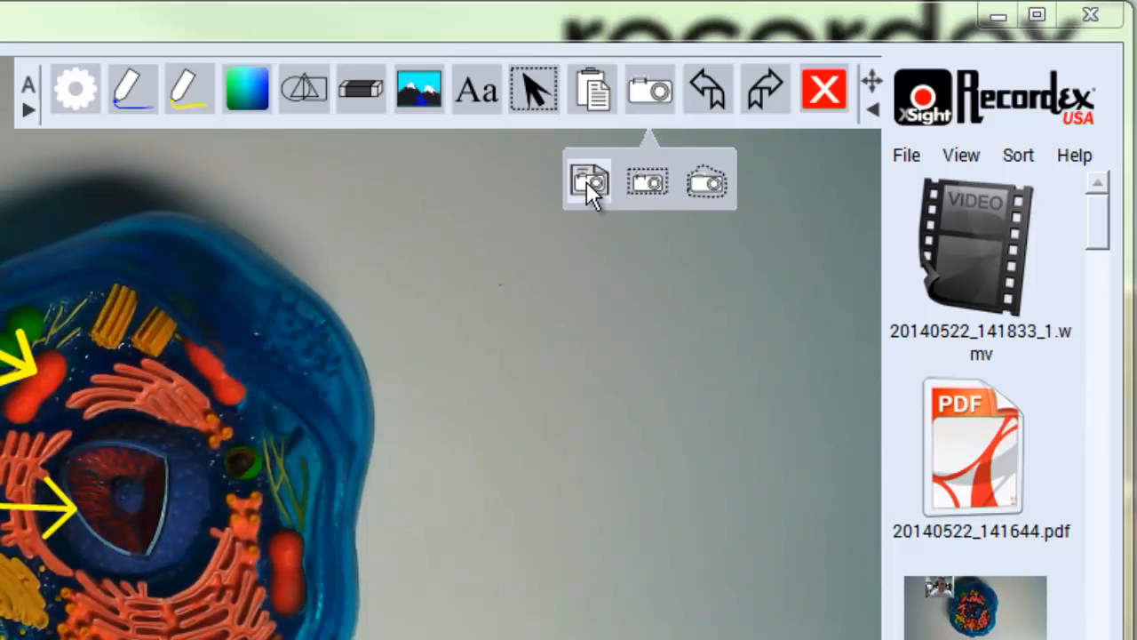
{"action": "mouse_move", "coordinate": [648, 181]}
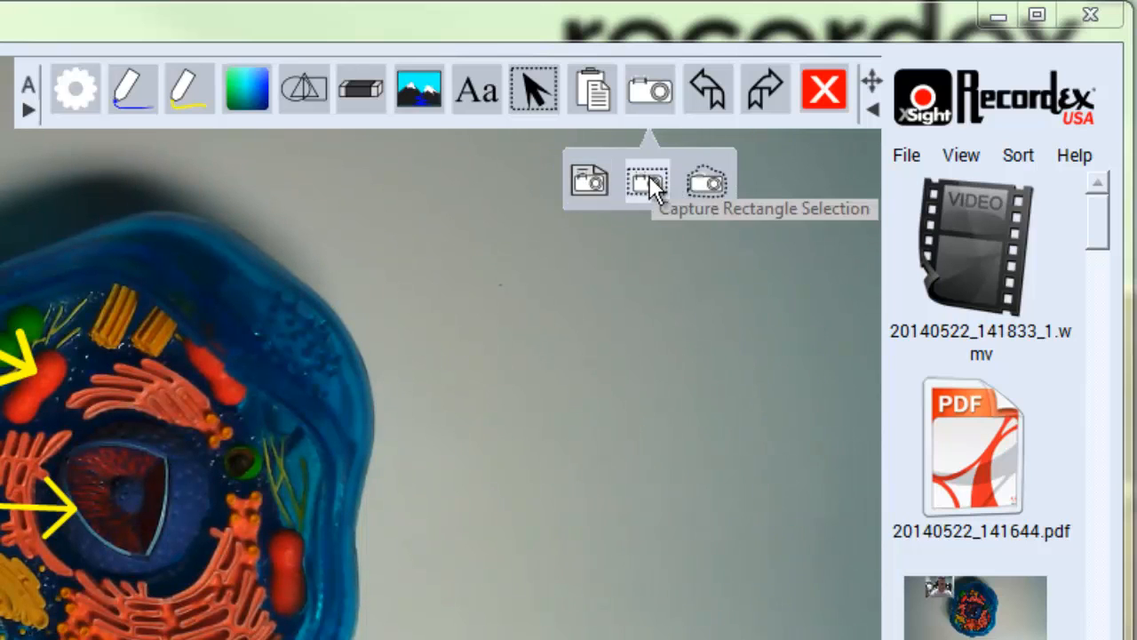
{"action": "mouse_move", "coordinate": [707, 181]}
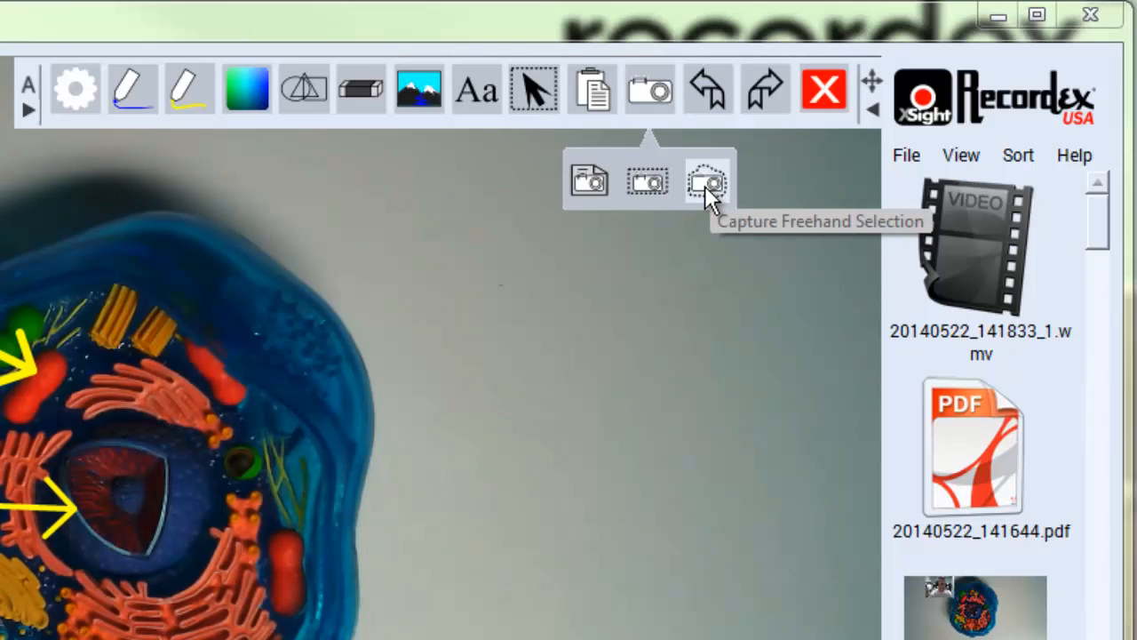
{"action": "mouse_move", "coordinate": [590, 182]}
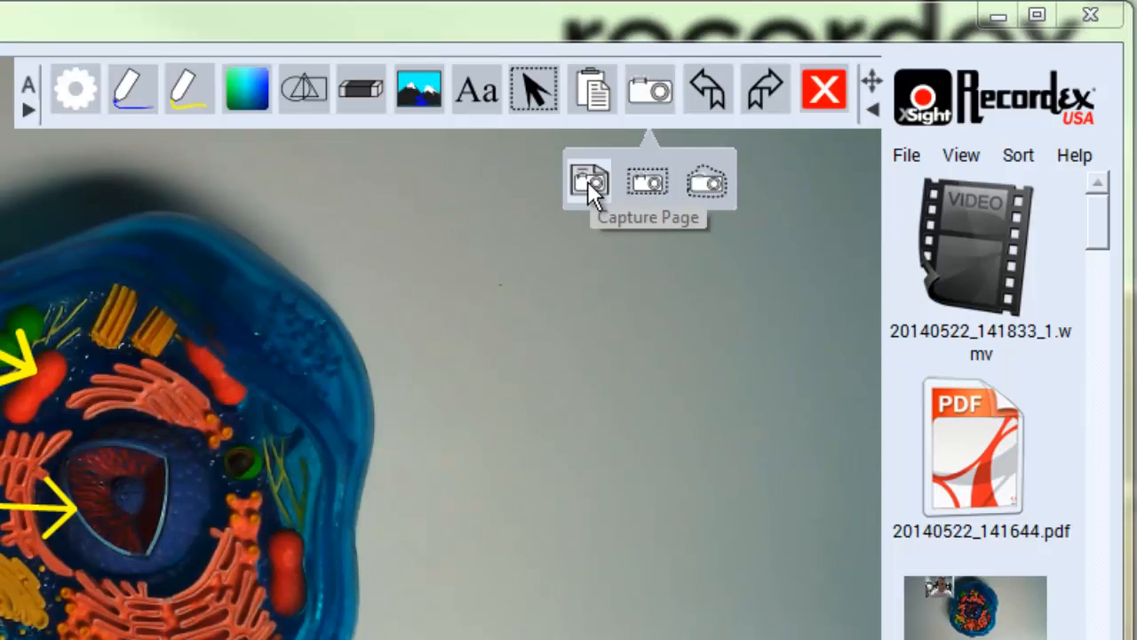
Capture the whole annotated cell page as a snapshot and select its new sidebar thumbnail.
{"action": "left_click", "coordinate": [590, 181]}
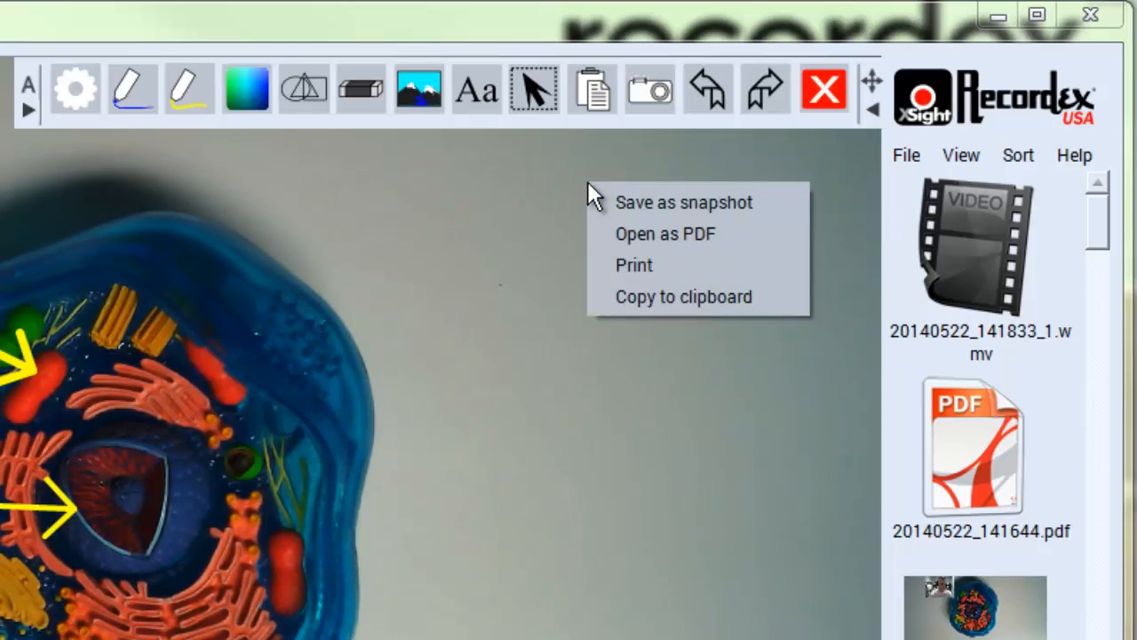
{"action": "mouse_move", "coordinate": [657, 203]}
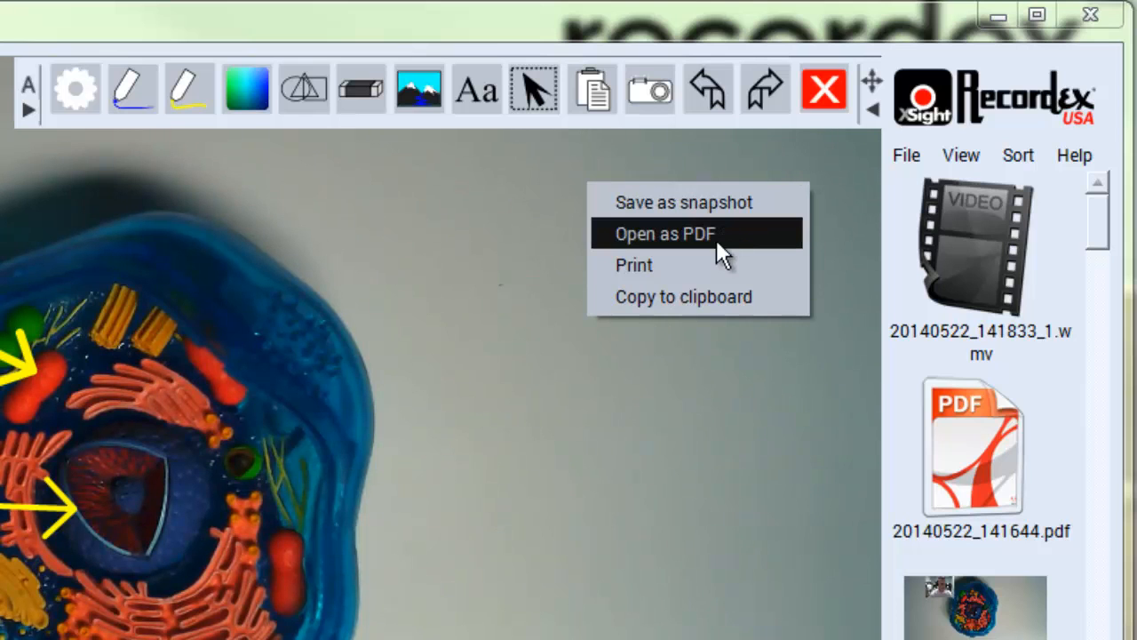
{"action": "mouse_move", "coordinate": [729, 311]}
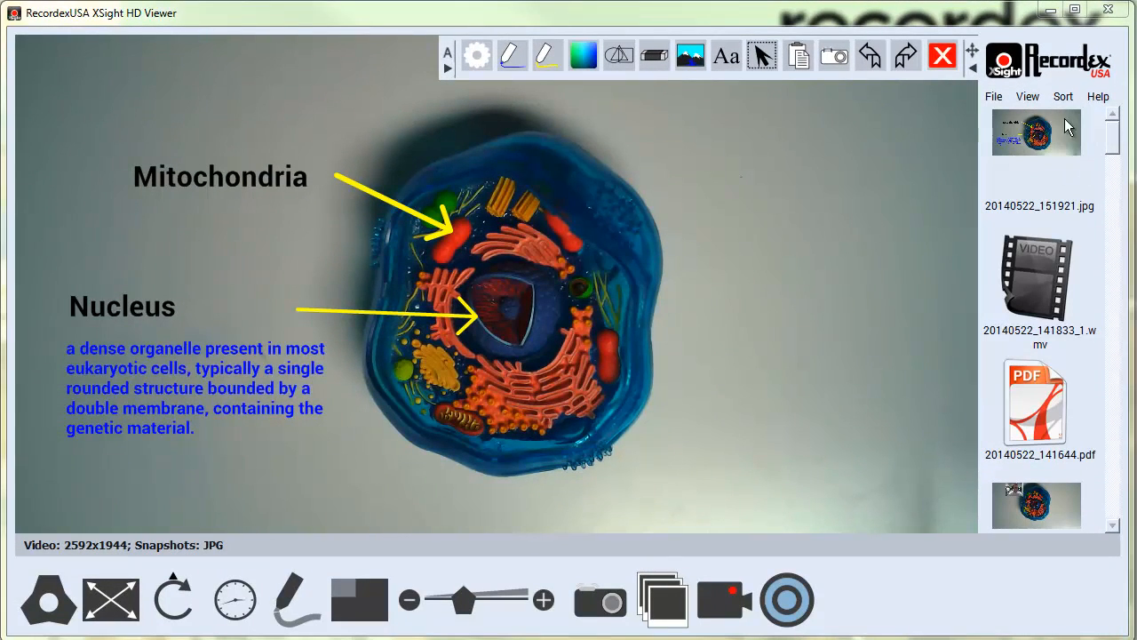
{"action": "left_click", "coordinate": [1036, 131]}
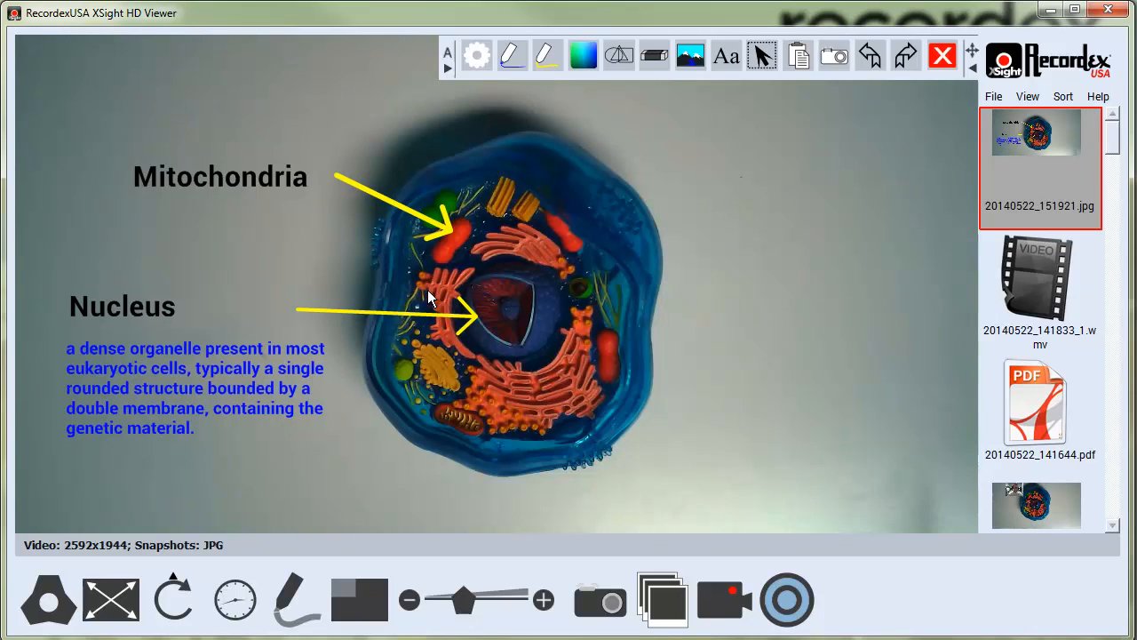
{"action": "mouse_move", "coordinate": [780, 273]}
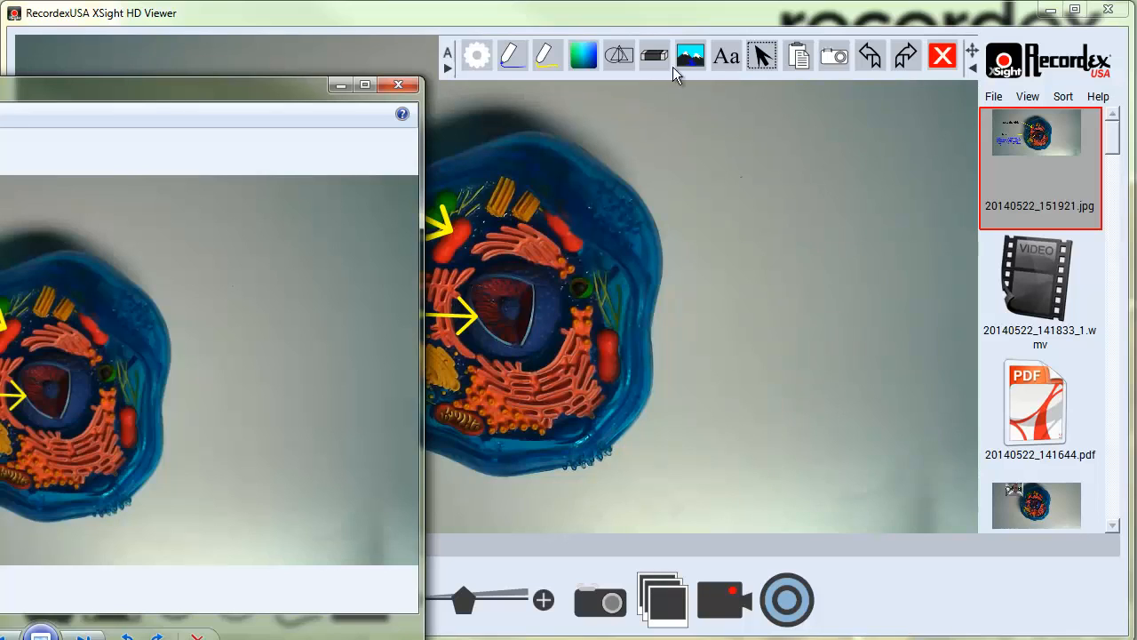
View the saved page snapshot in Windows Photo Viewer, then close it.
{"action": "double_click", "coordinate": [1038, 132]}
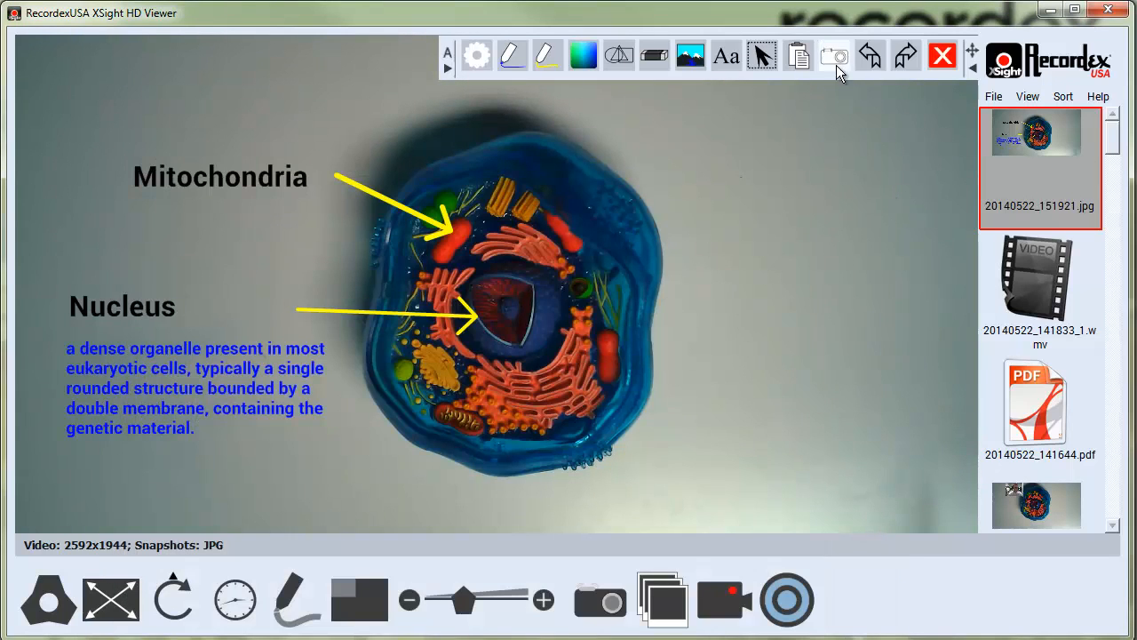
Capture a rectangular region over the upper-left part of the cell image for saving as a snapshot.
{"action": "left_click", "coordinate": [834, 55]}
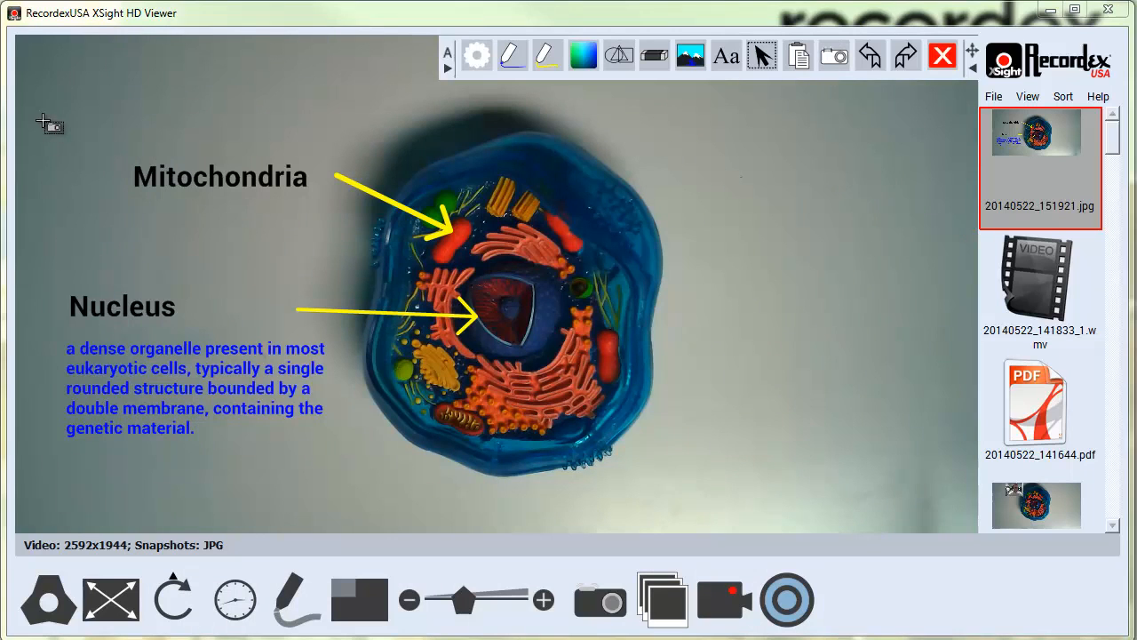
{"action": "left_click_drag", "start_coordinate": [44, 121], "coordinate": [622, 453]}
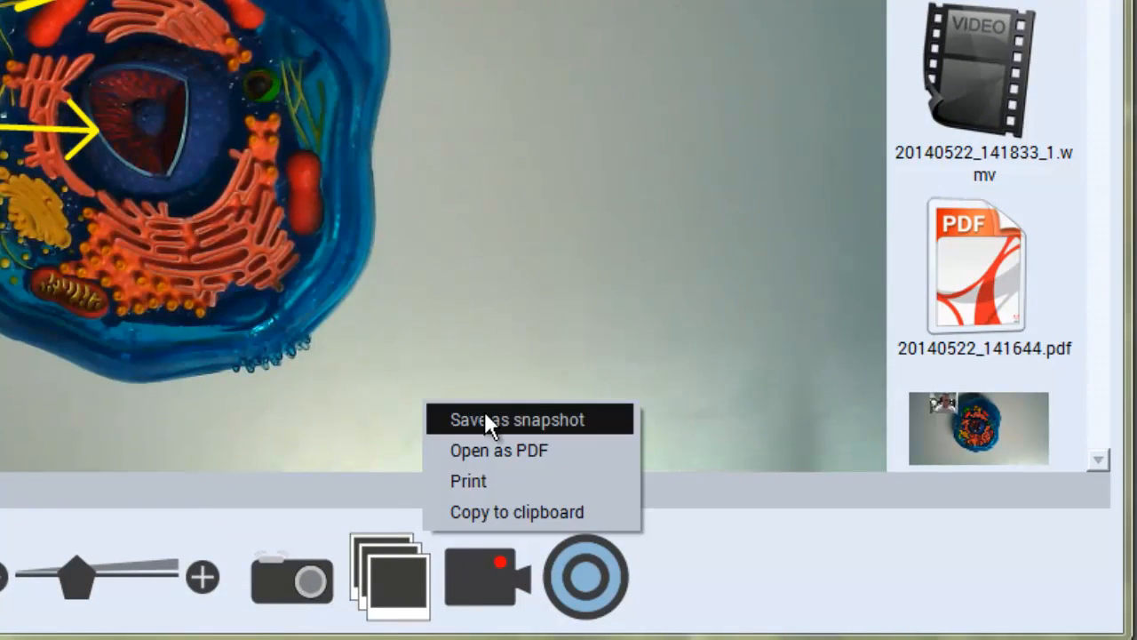
{"action": "mouse_move", "coordinate": [533, 480]}
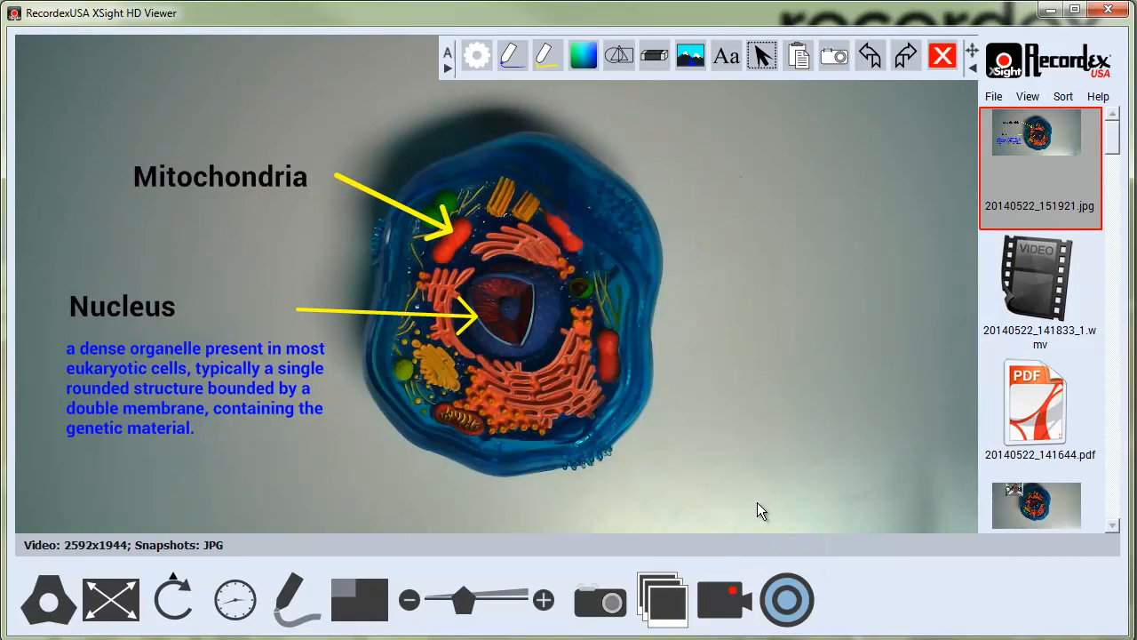
Freehand-capture the nucleus, copy and paste it, and place the cutout upper right beside the cell.
{"action": "left_click", "coordinate": [833, 55]}
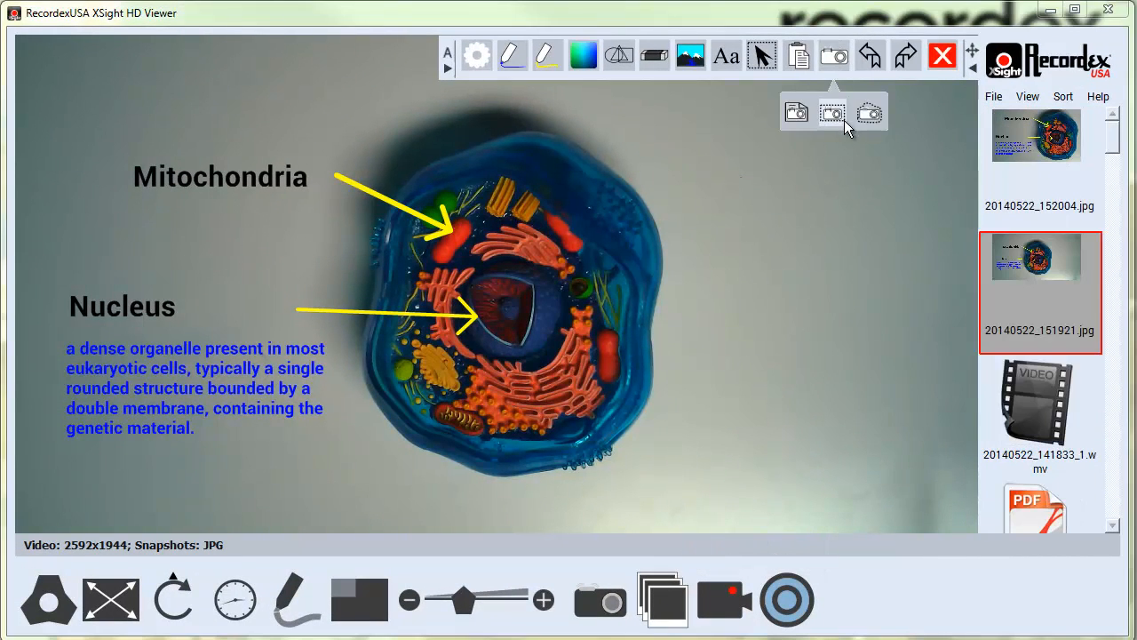
{"action": "mouse_move", "coordinate": [869, 114]}
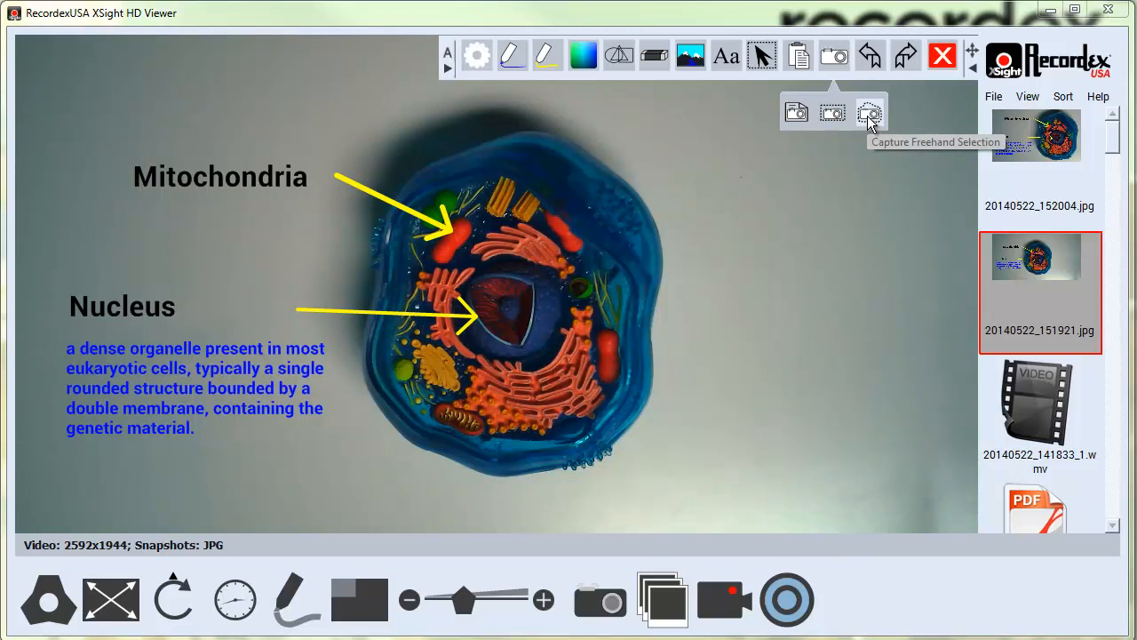
{"action": "left_click", "coordinate": [871, 112]}
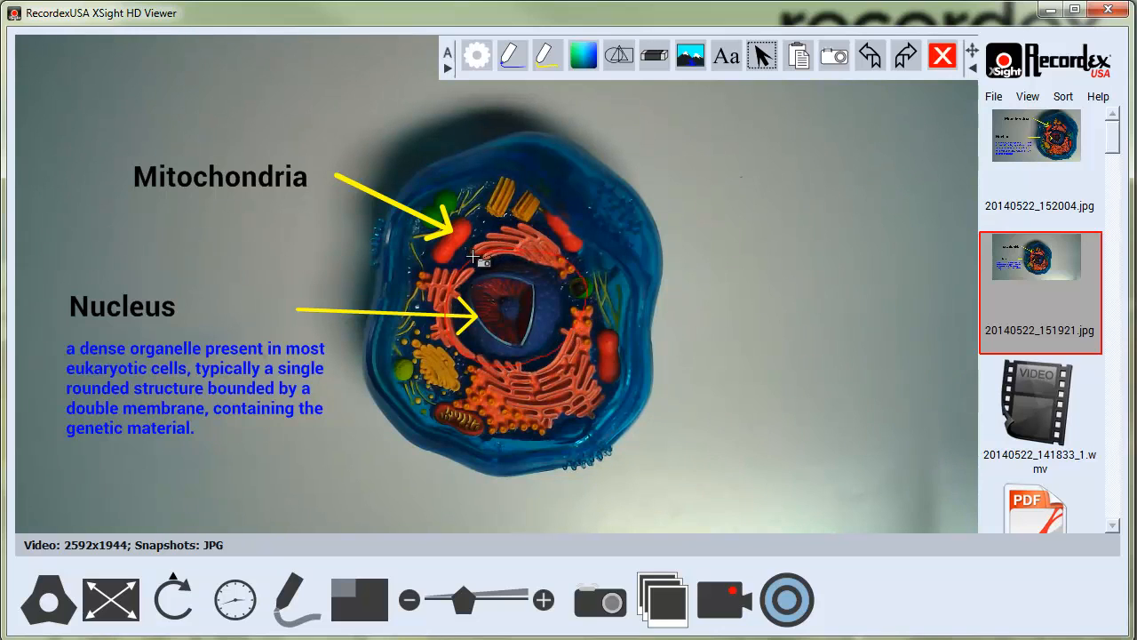
{"action": "right_click", "coordinate": [480, 258]}
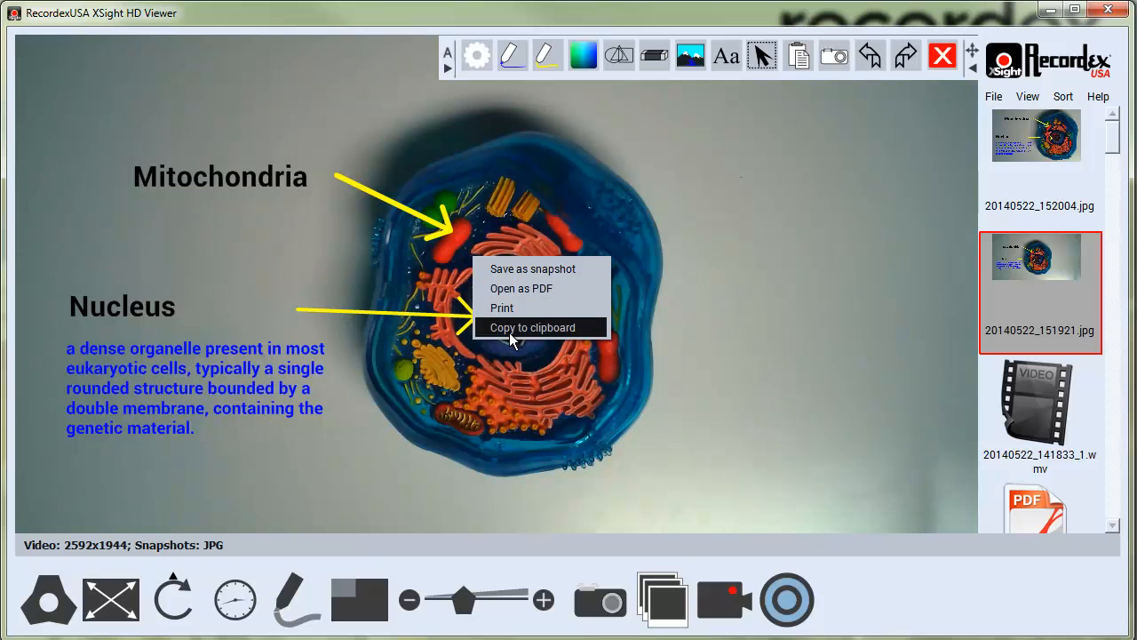
{"action": "left_click", "coordinate": [533, 327]}
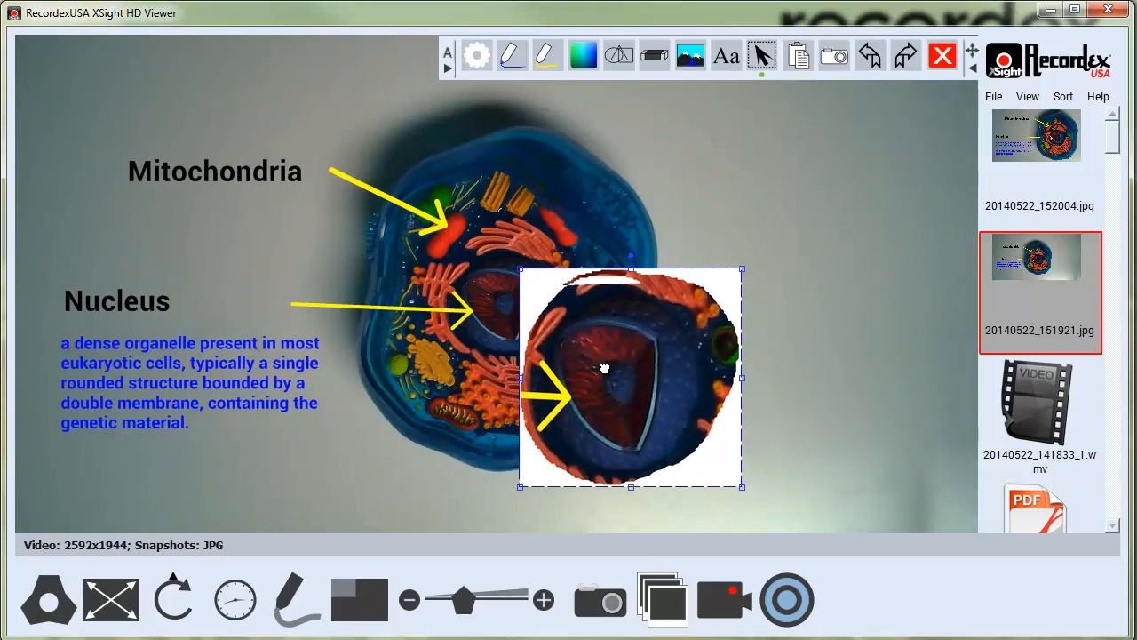
{"action": "left_click_drag", "start_coordinate": [604, 368], "coordinate": [810, 213]}
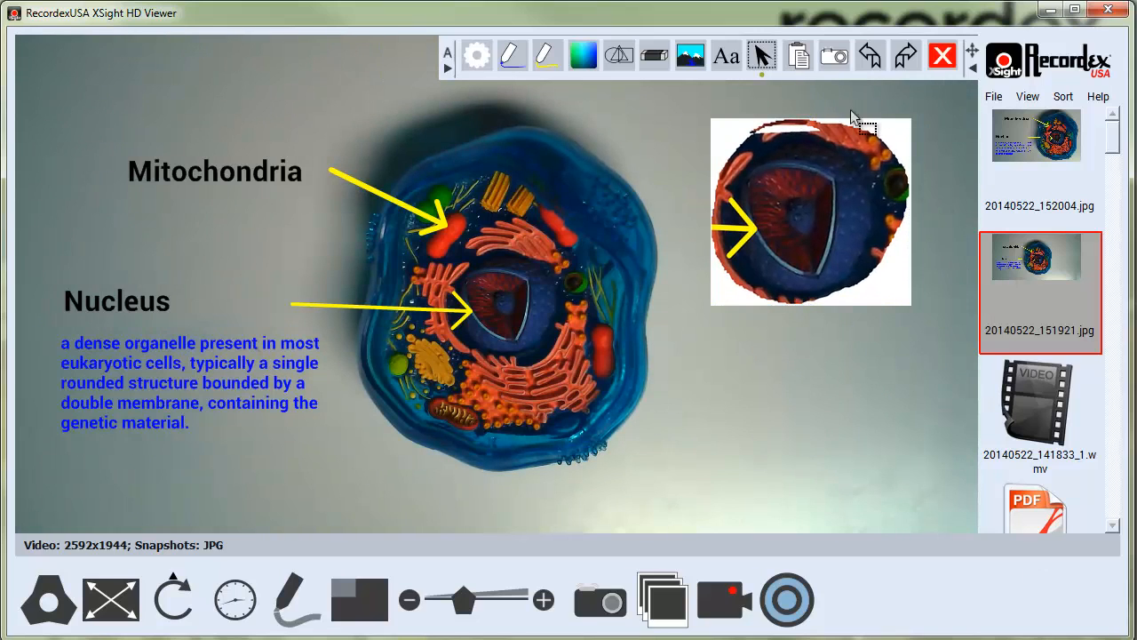
Capture a region of the image including the nucleus cutout and show its Save/PDF/Print/Copy options.
{"action": "left_click", "coordinate": [833, 55]}
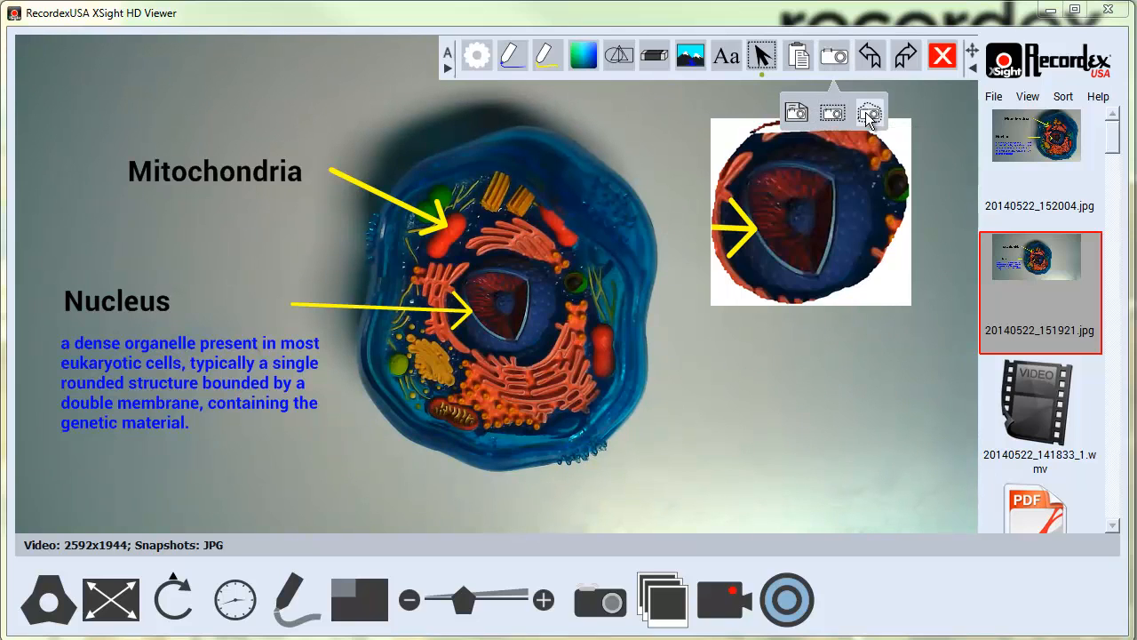
{"action": "mouse_move", "coordinate": [832, 114]}
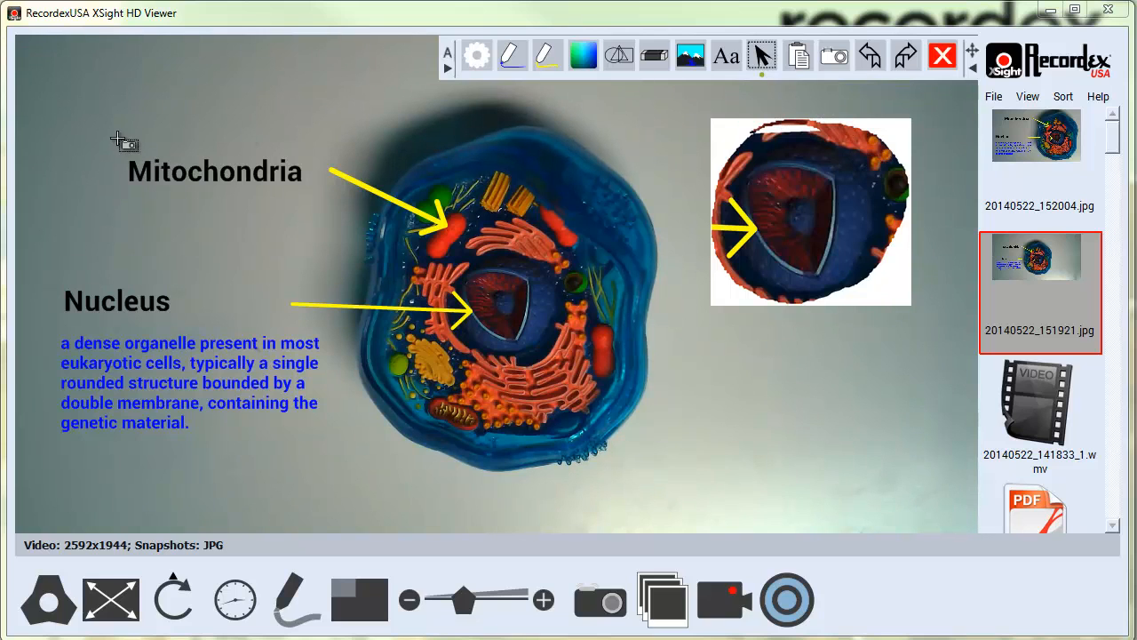
{"action": "left_click_drag", "start_coordinate": [340, 116], "coordinate": [668, 471]}
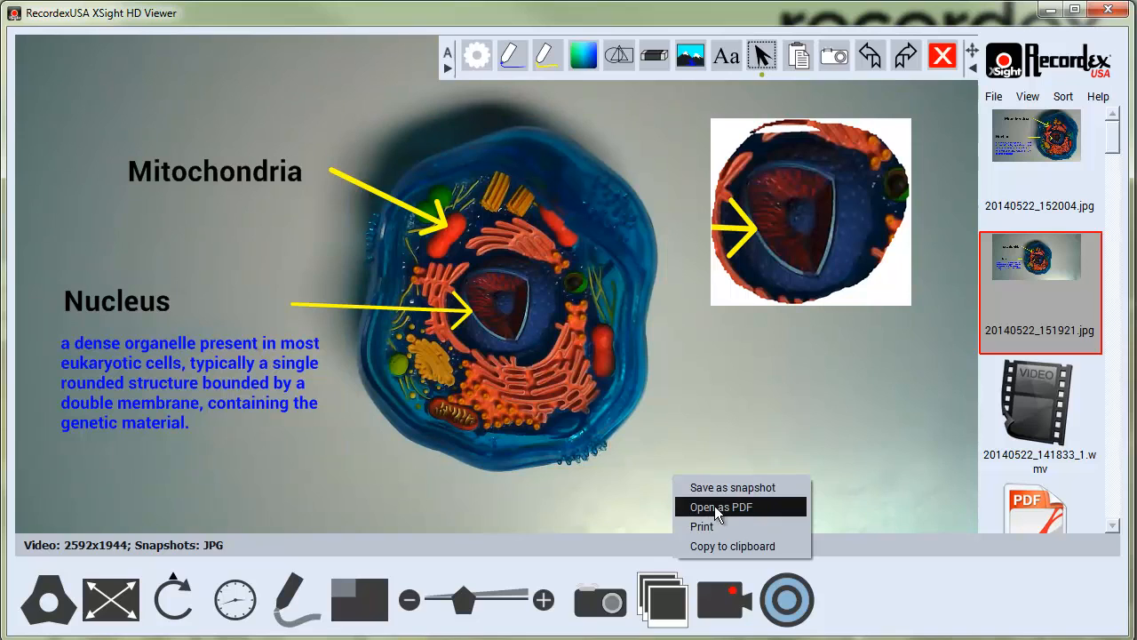
{"action": "mouse_move", "coordinate": [732, 545]}
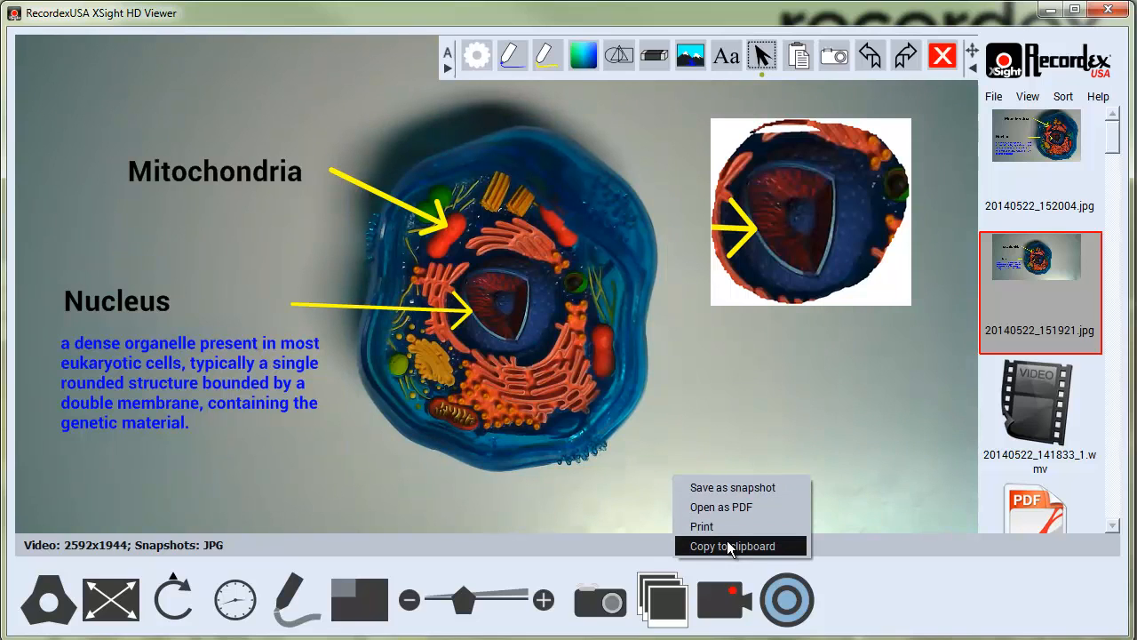